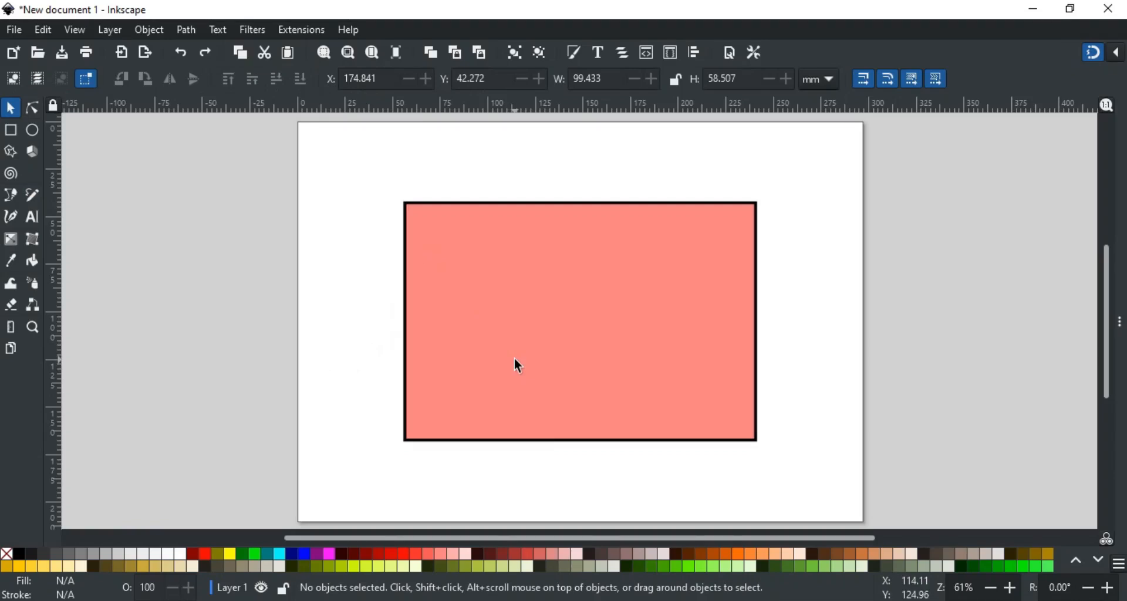
mouse_move(524, 359)
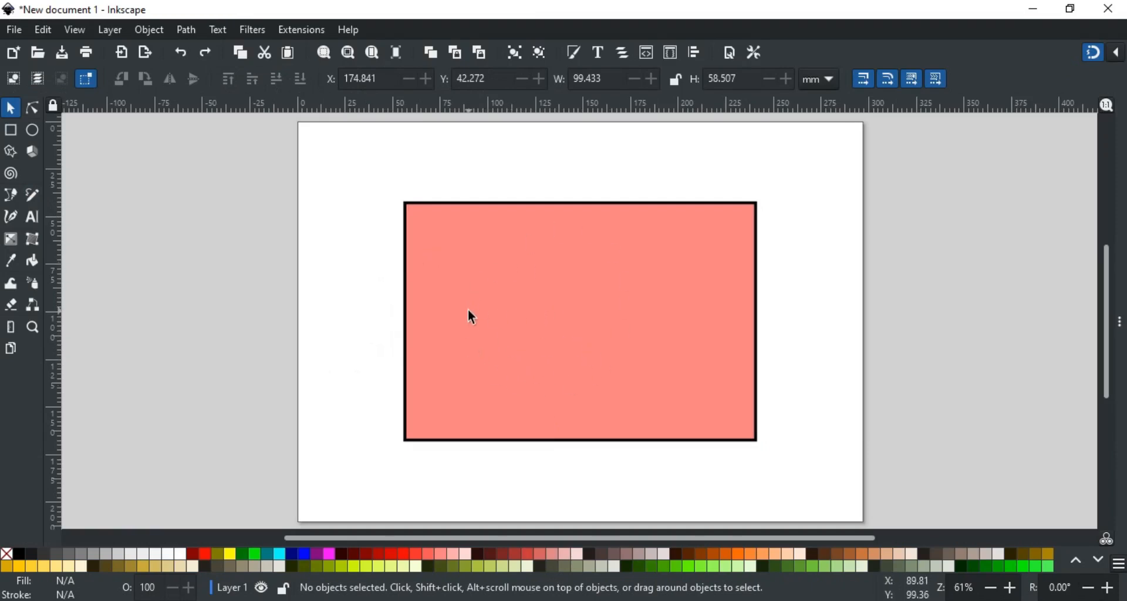
- Draw a diagonal Pencil line over the top-left corner and divide the rectangle along it
left_click(10, 195)
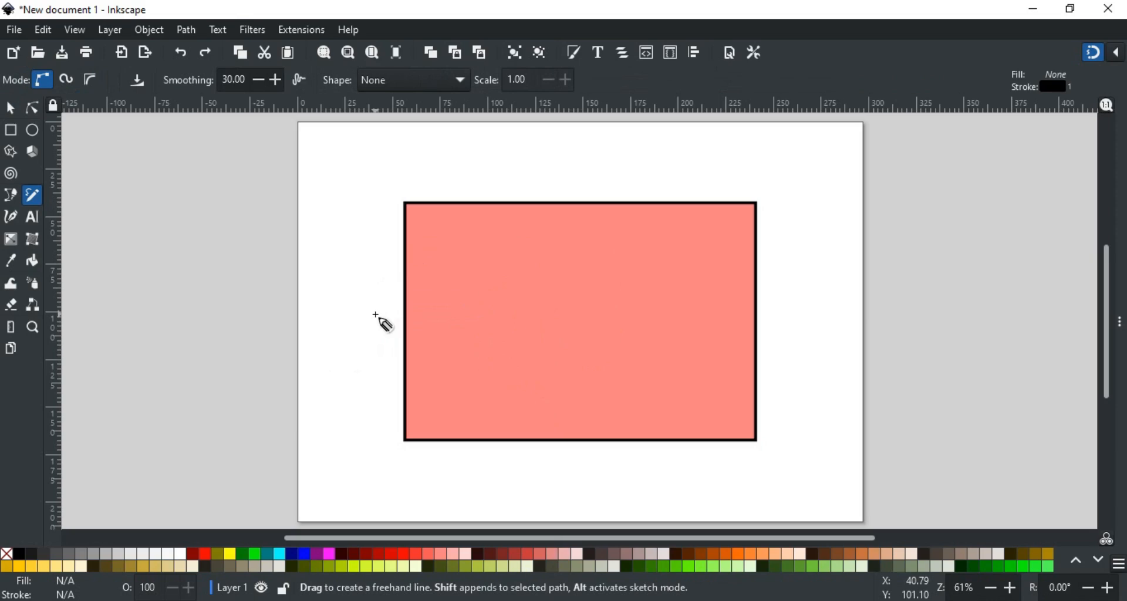
left_click_drag(374, 312, 571, 161)
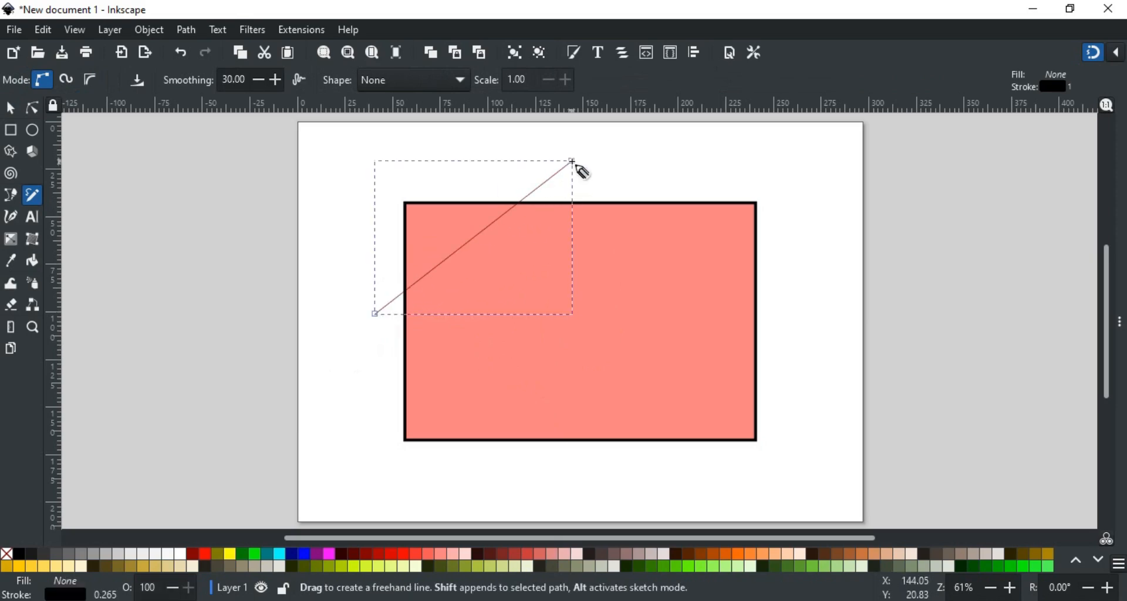
left_click(11, 107)
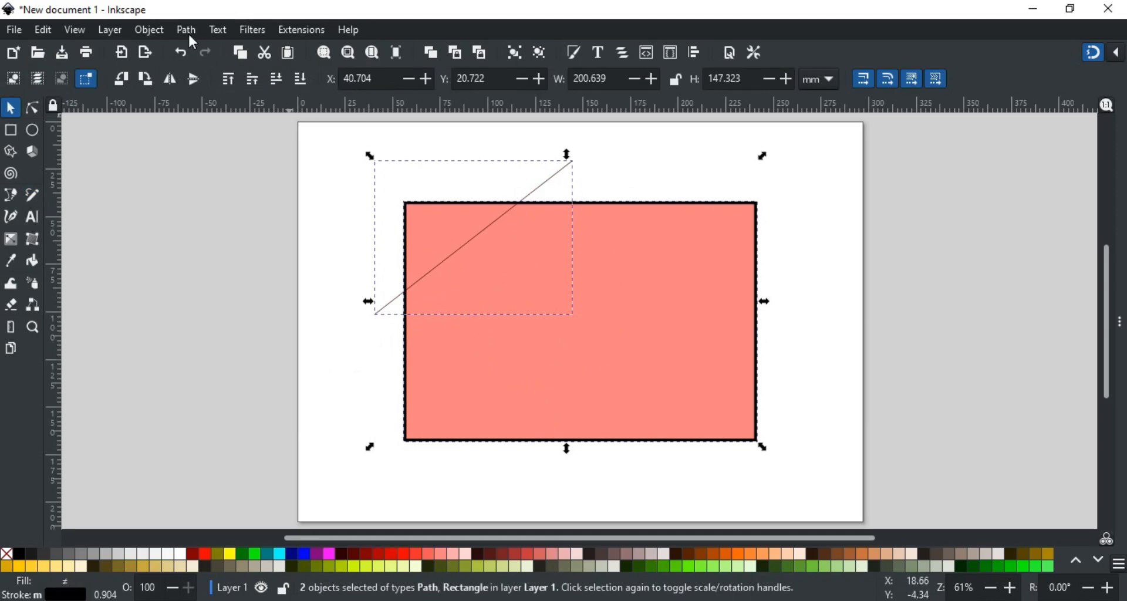
left_click(185, 30)
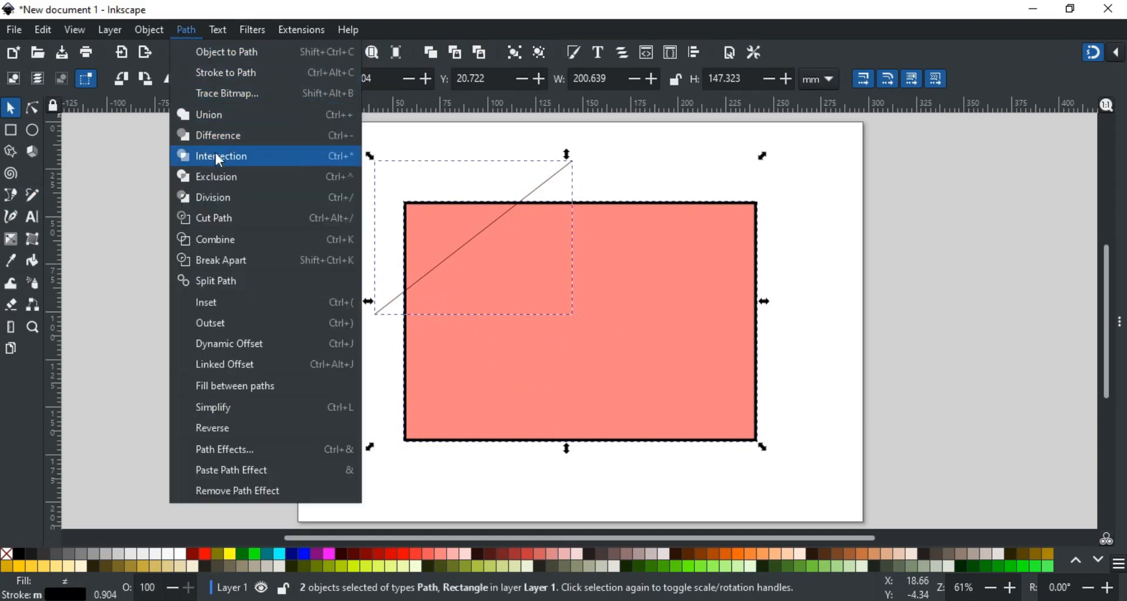
left_click(220, 155)
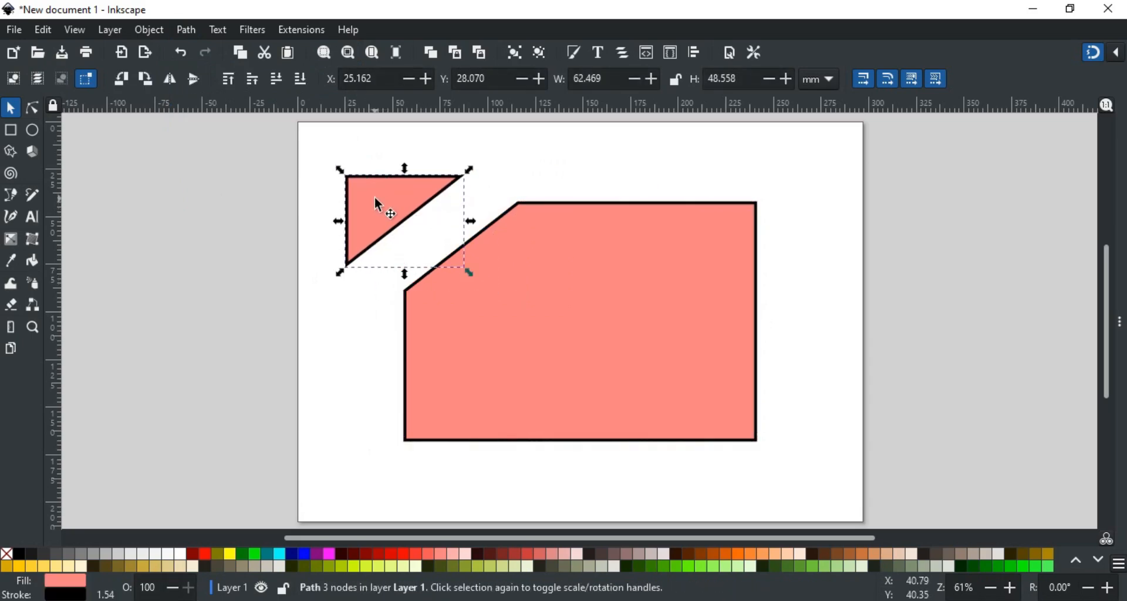
- Deselect and draw freehand Pencil curves across the remaining corners of the shape
left_click(377, 348)
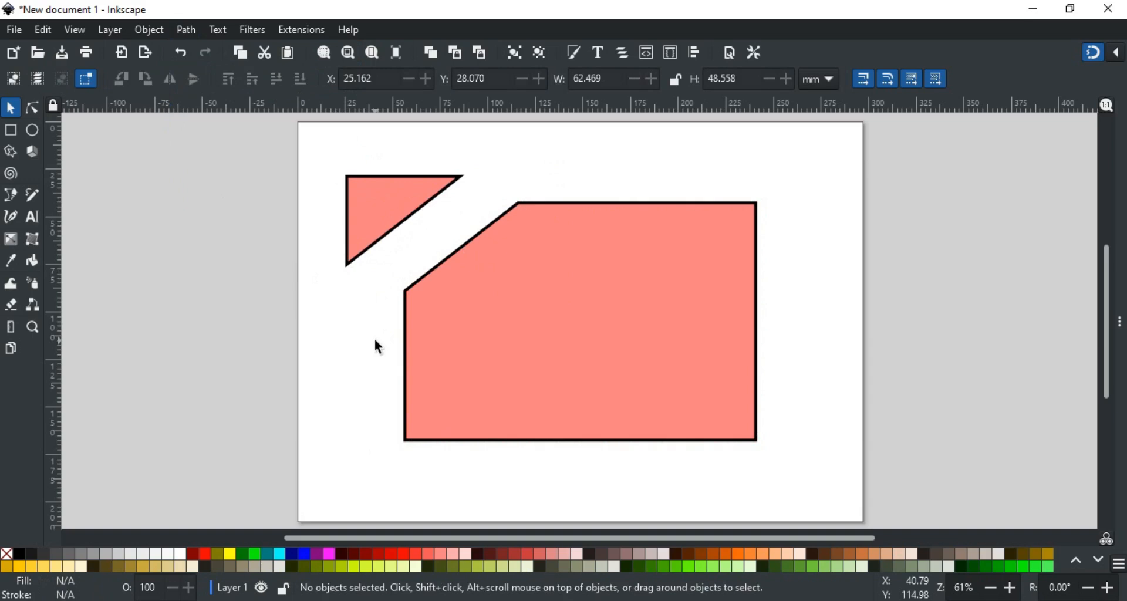
left_click(32, 195)
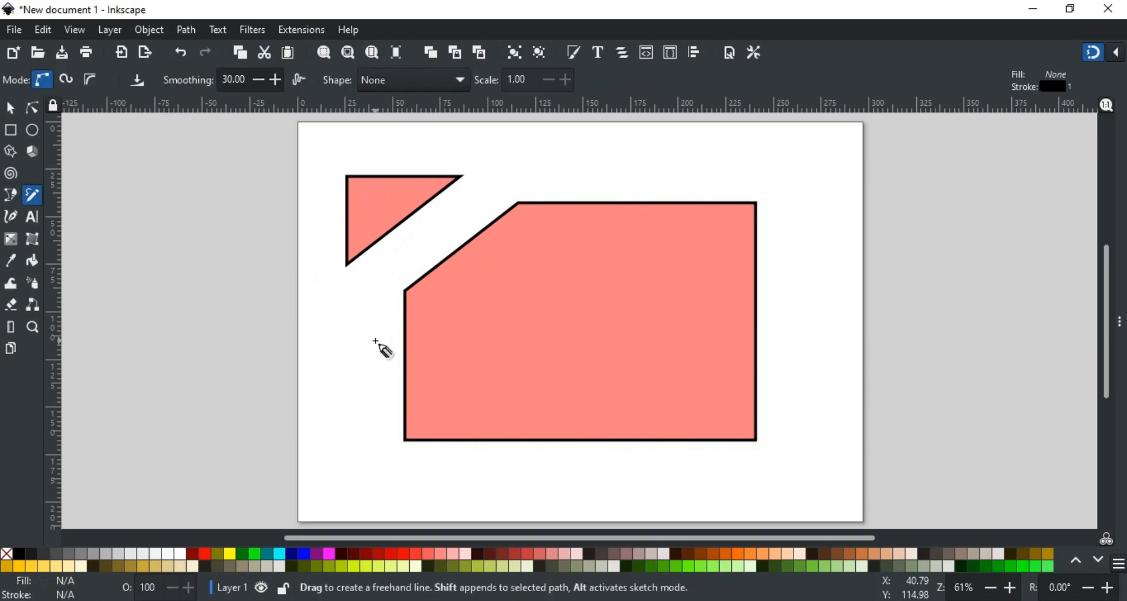
left_click_drag(373, 341, 516, 451)
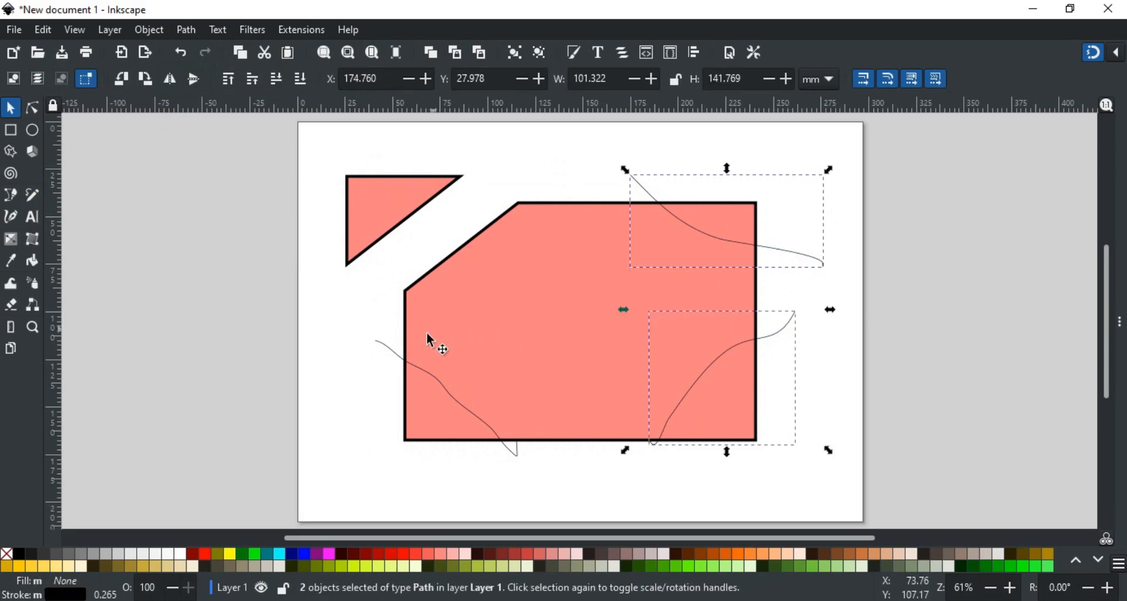
- Combine the three curves, divide the shape with them and pull a corner piece outward
left_click(431, 345)
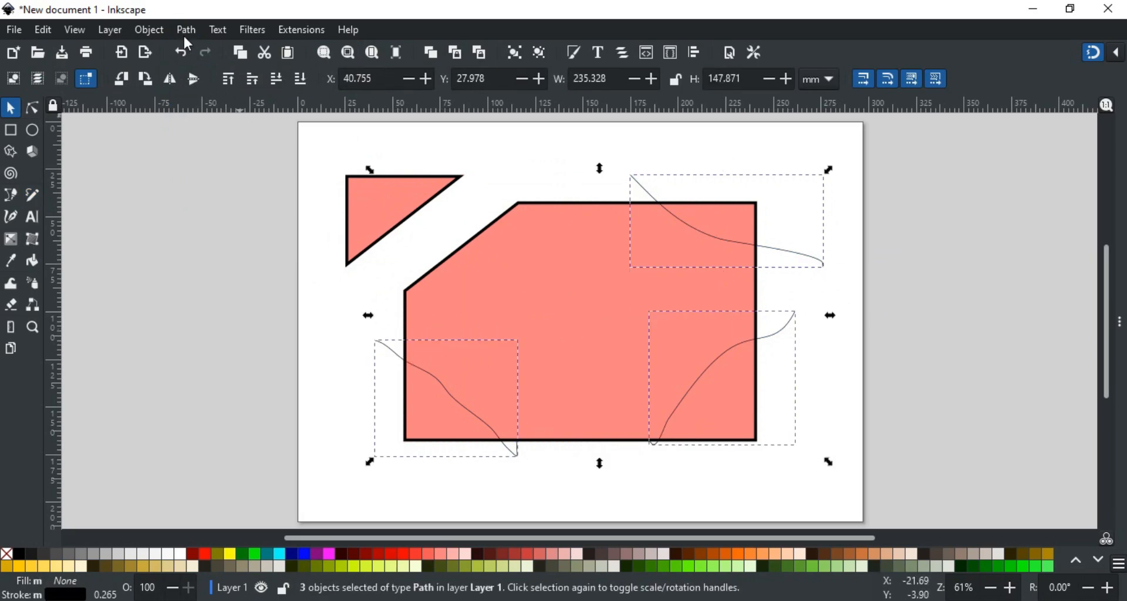
left_click(186, 30)
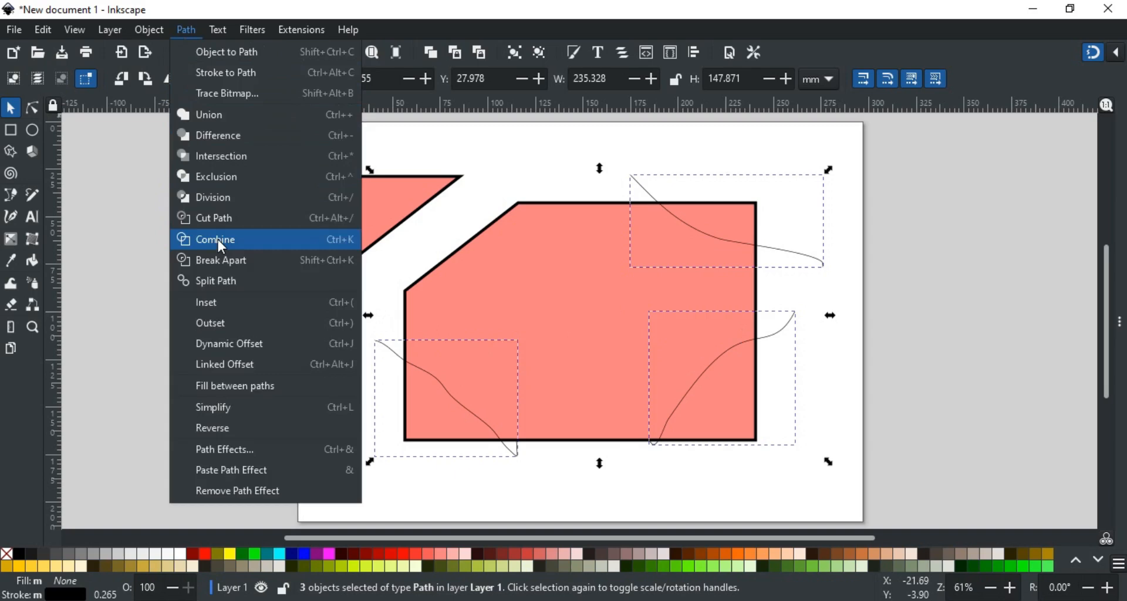
left_click(213, 239)
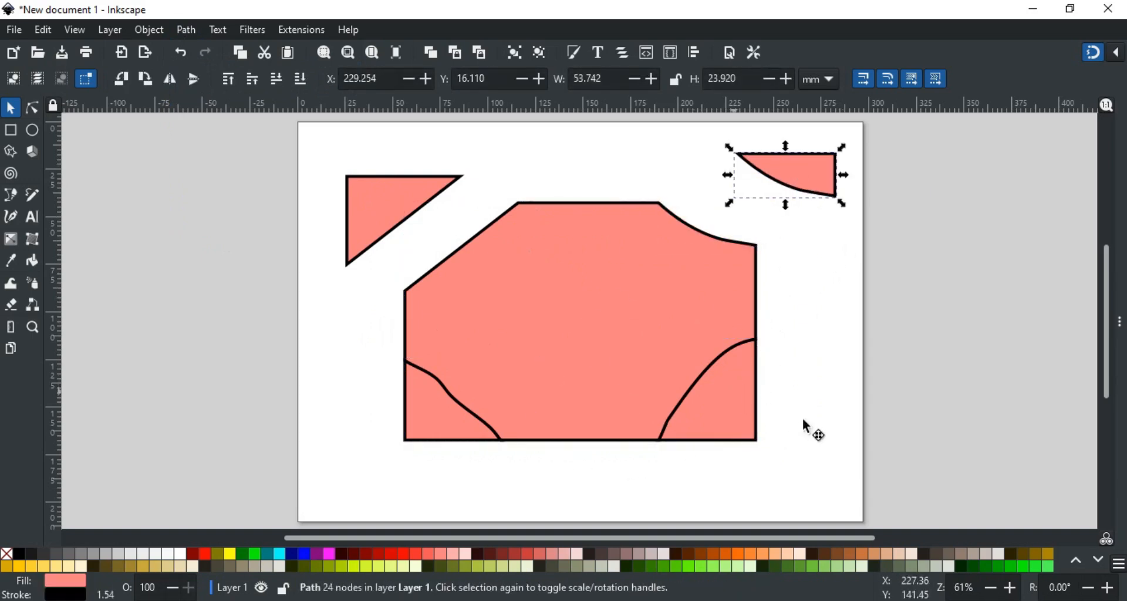
left_click_drag(783, 174, 344, 467)
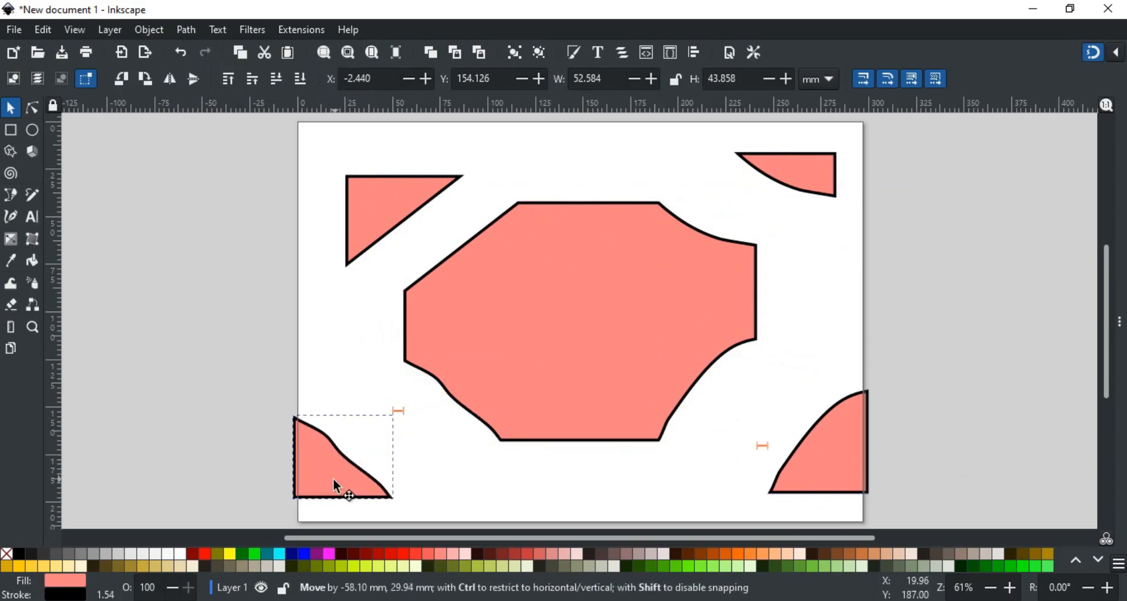